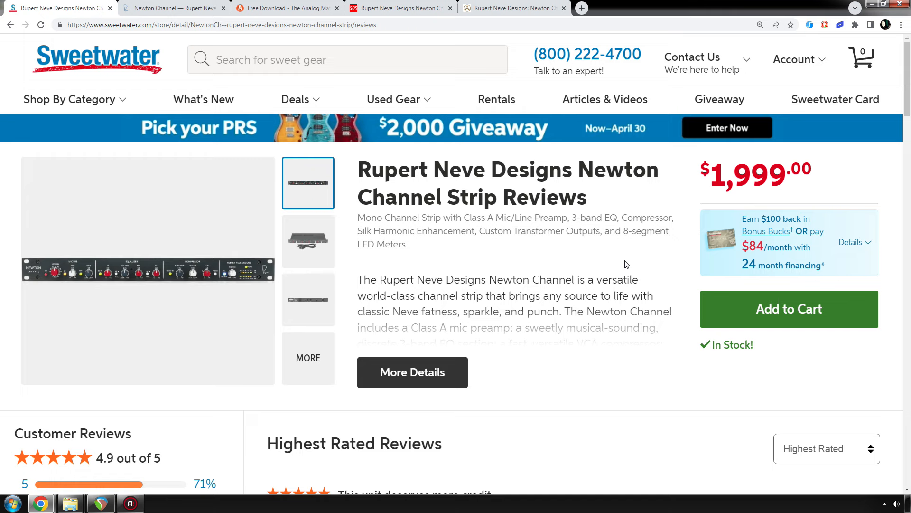
- Scroll through the highest rated Newton Channel Strip customer reviews on Sweetwater
scroll(down, 3)
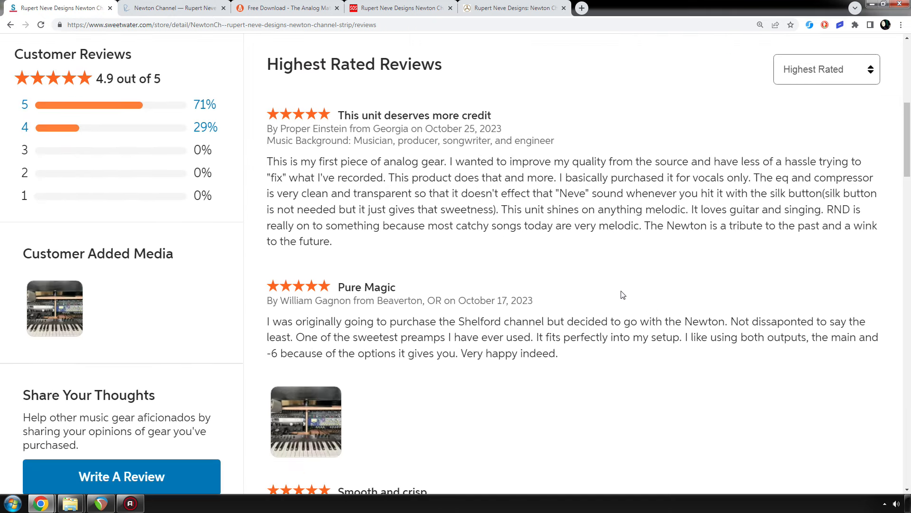
scroll(down, 3)
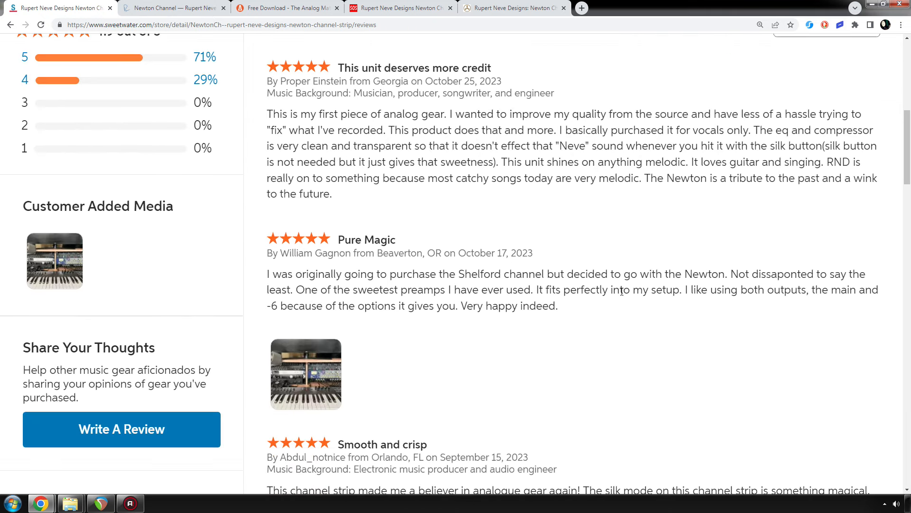
scroll(down, 3)
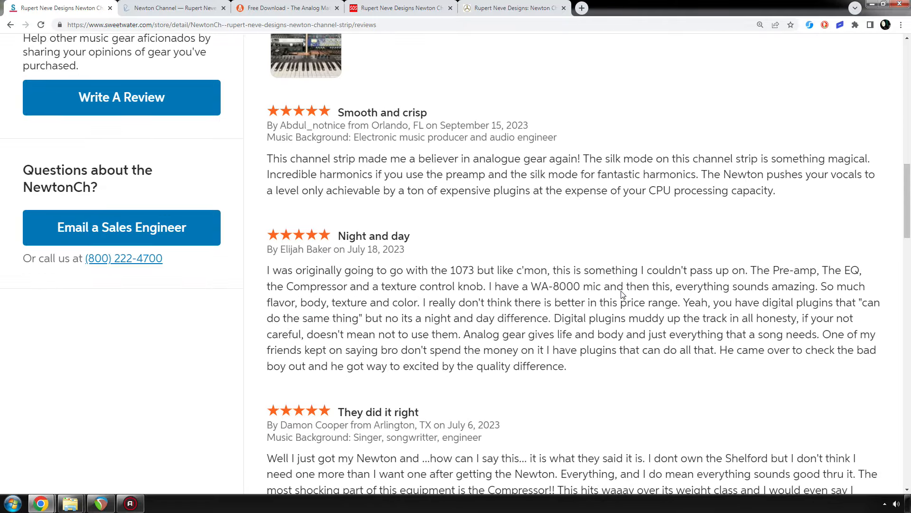
scroll(down, 3)
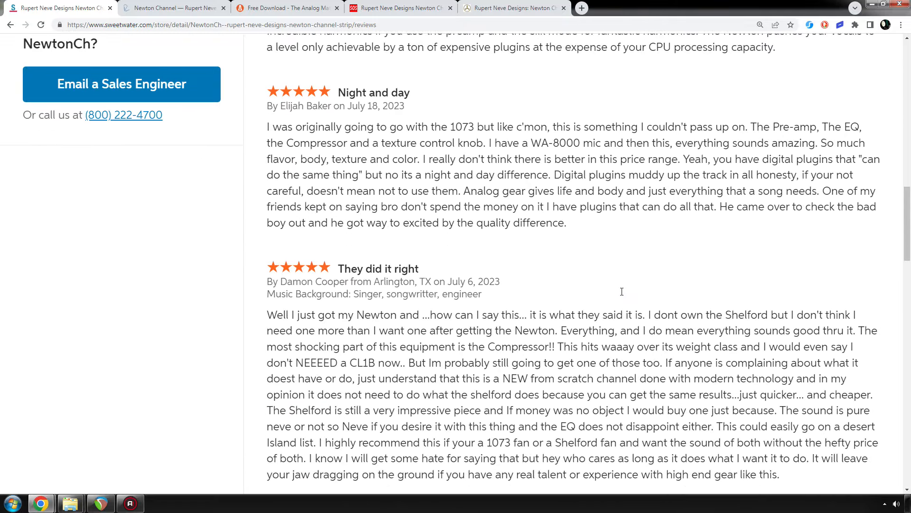
scroll(down, 3)
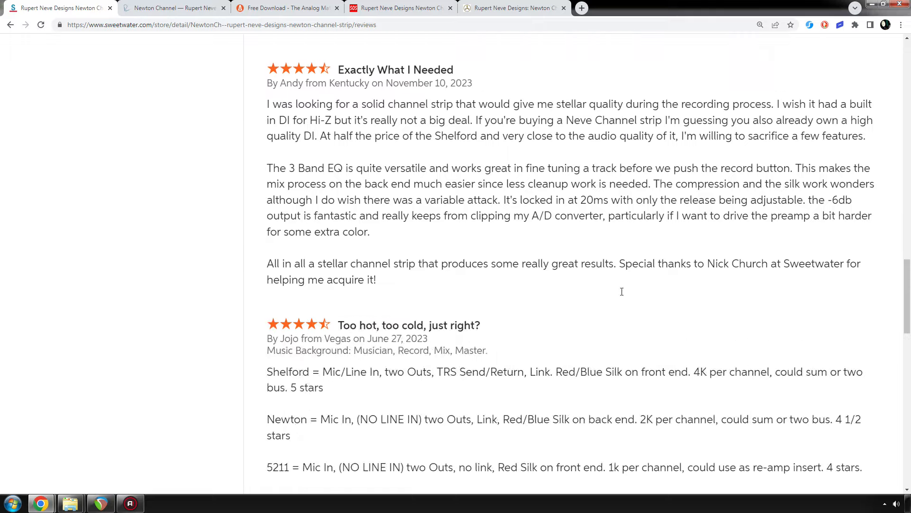
scroll(down, 3)
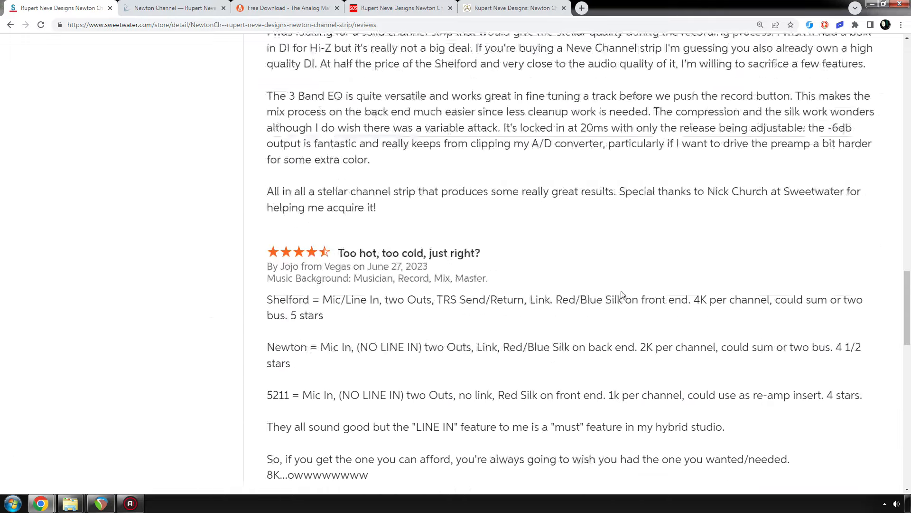
scroll(up, 3)
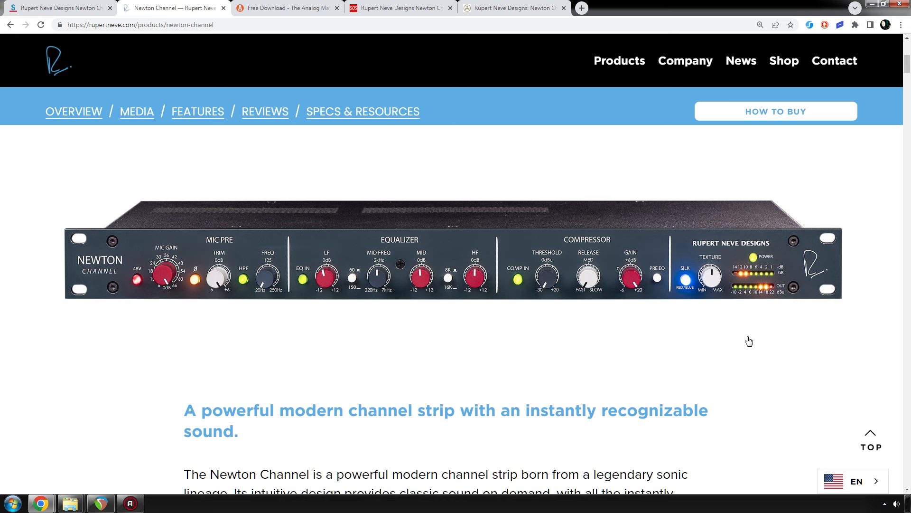
mouse_move(579, 265)
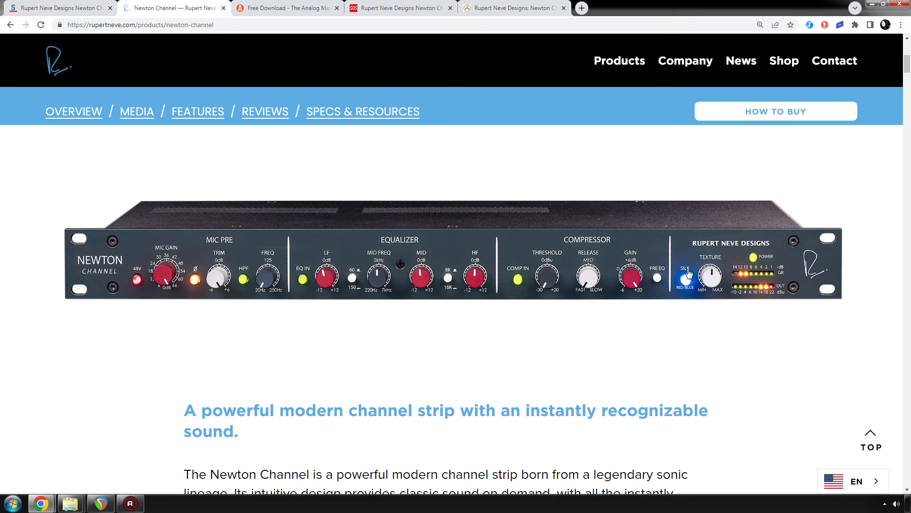
mouse_move(716, 280)
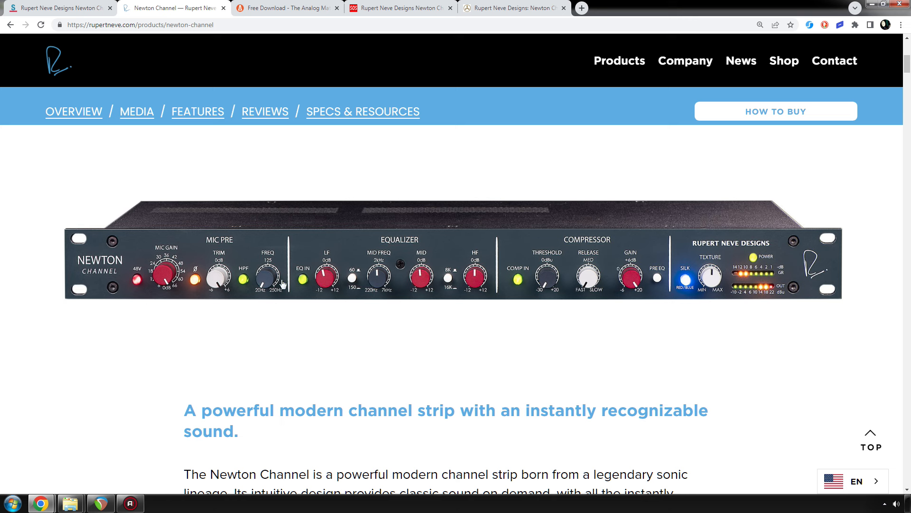
mouse_move(269, 281)
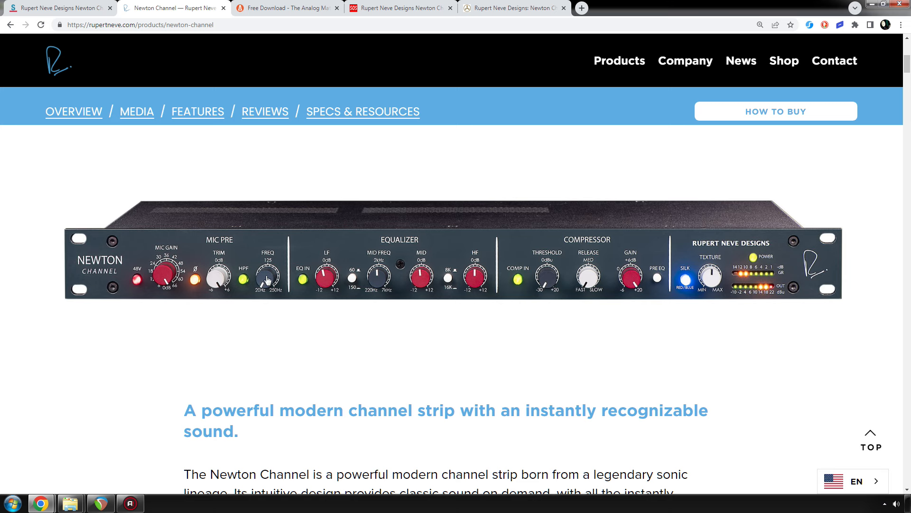
- Scroll through the Newton Channel overview, compressor section and 'What is Silk?' explanation
scroll(down, 3)
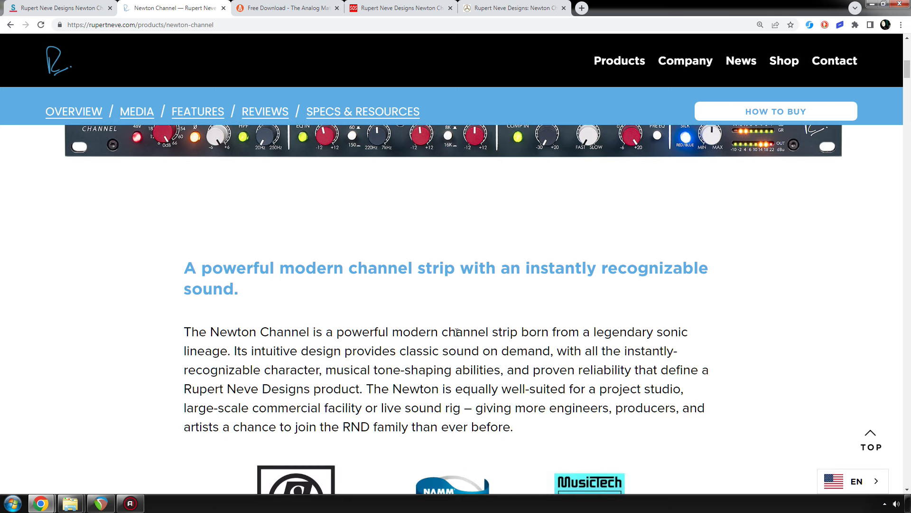
scroll(down, 3)
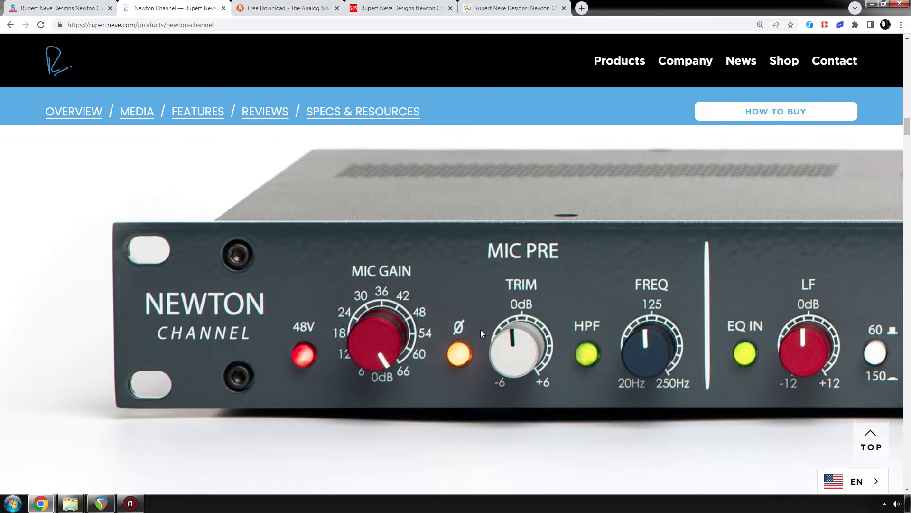
scroll(down, 3)
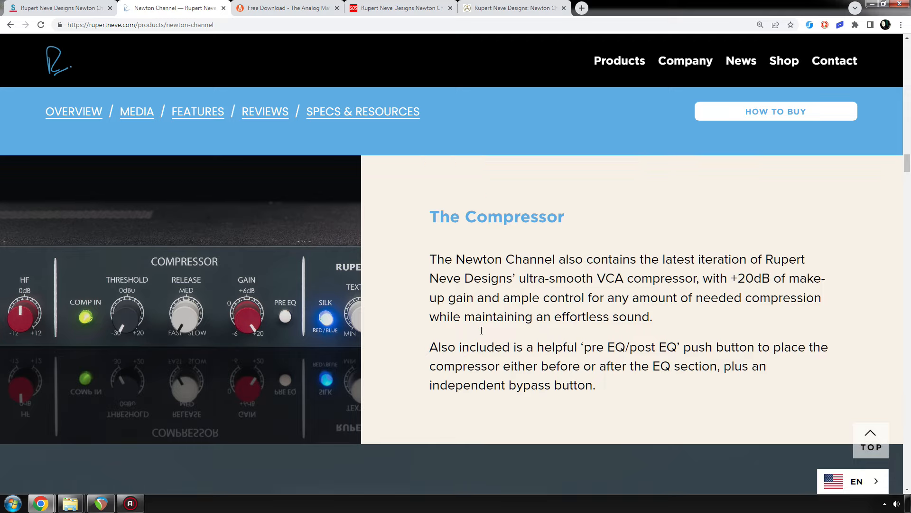
scroll(down, 3)
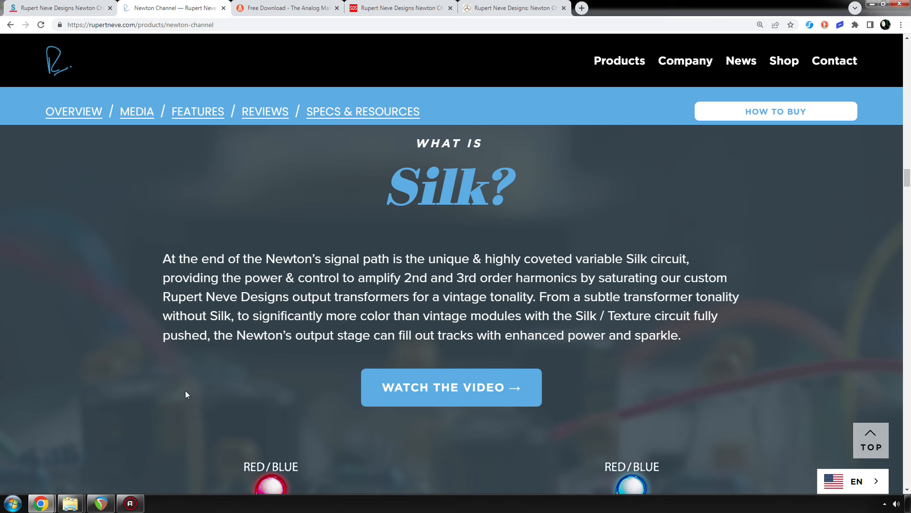
mouse_move(306, 305)
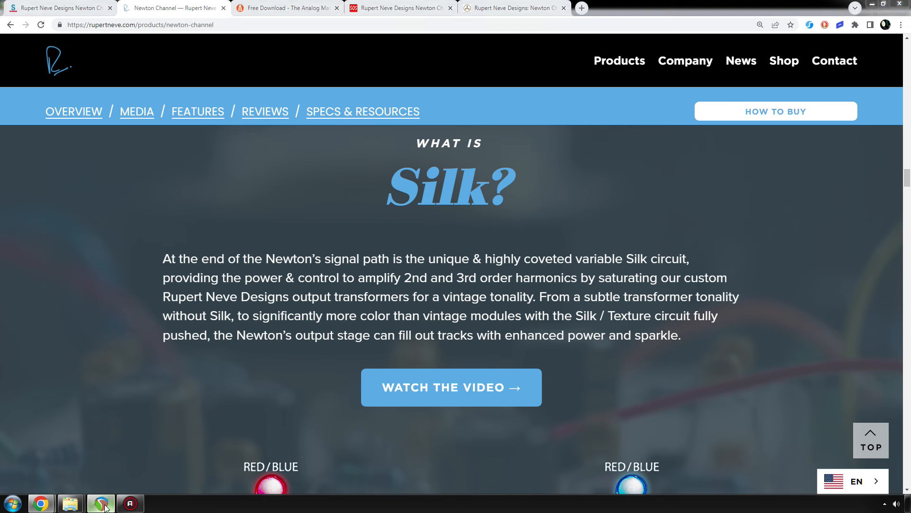
- Switch to REAPER and try adding Newton Channel (#1) from the Multi Function rack list
click(100, 502)
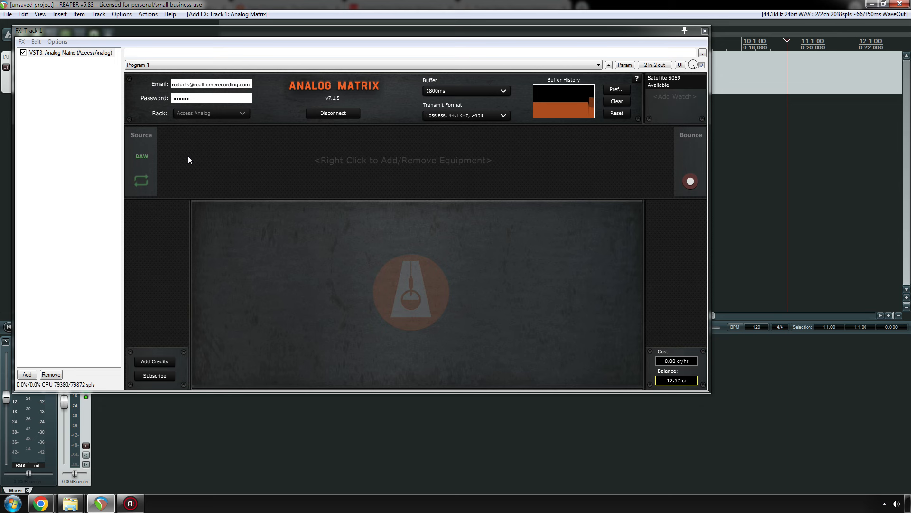
right_click(188, 159)
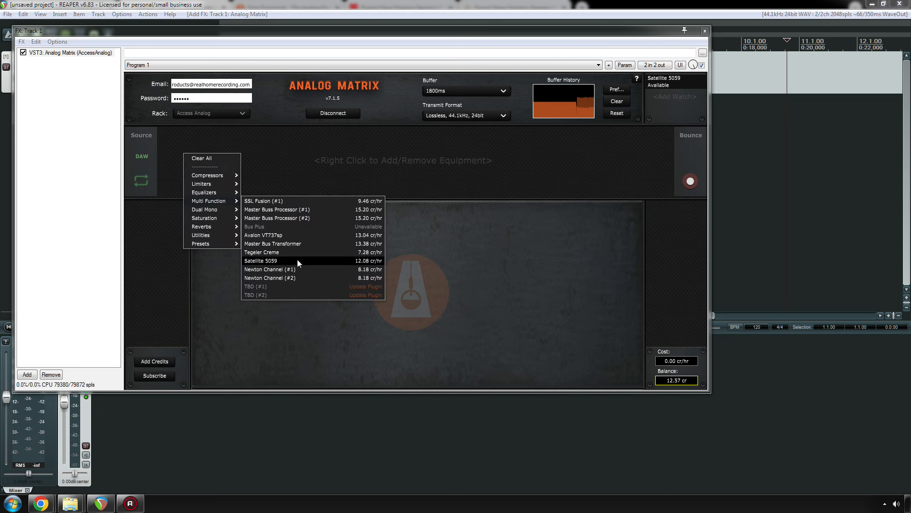
mouse_move(297, 268)
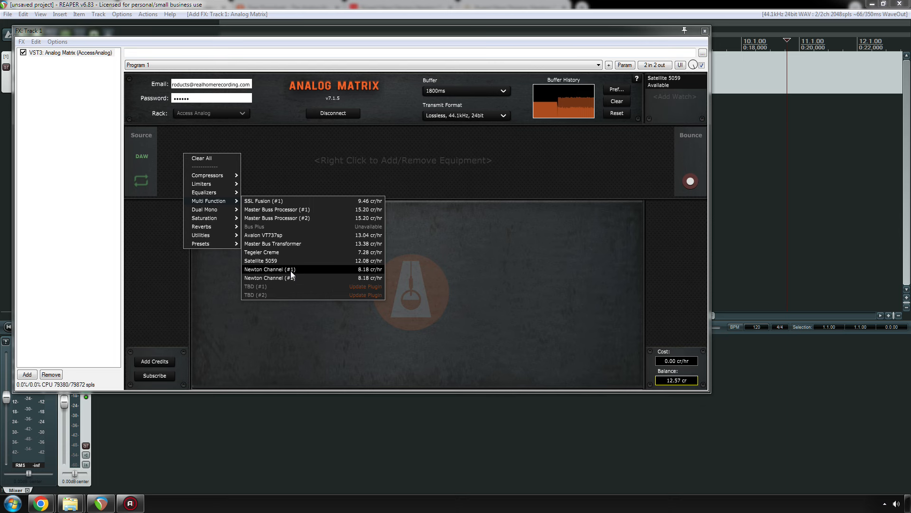
click(269, 269)
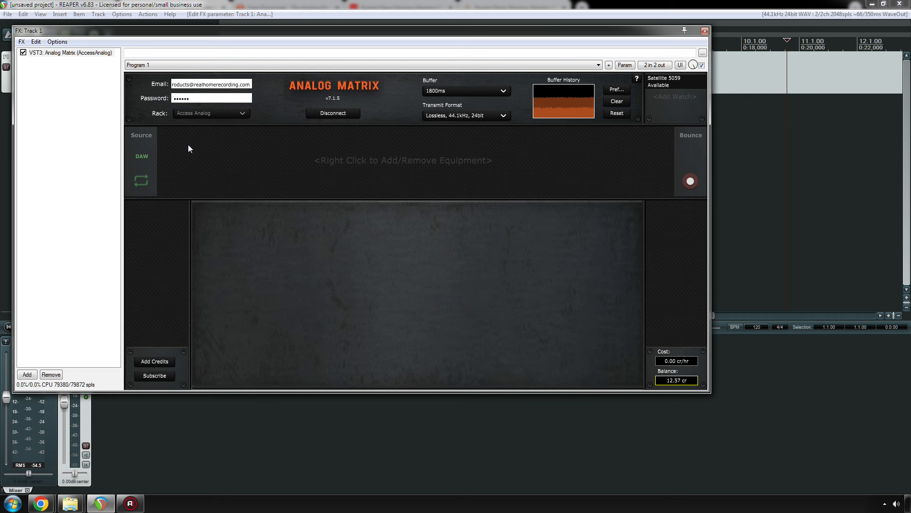
- Add the Newton Channel (#2) unit from the Multi Function list and select it in the rack
right_click(188, 149)
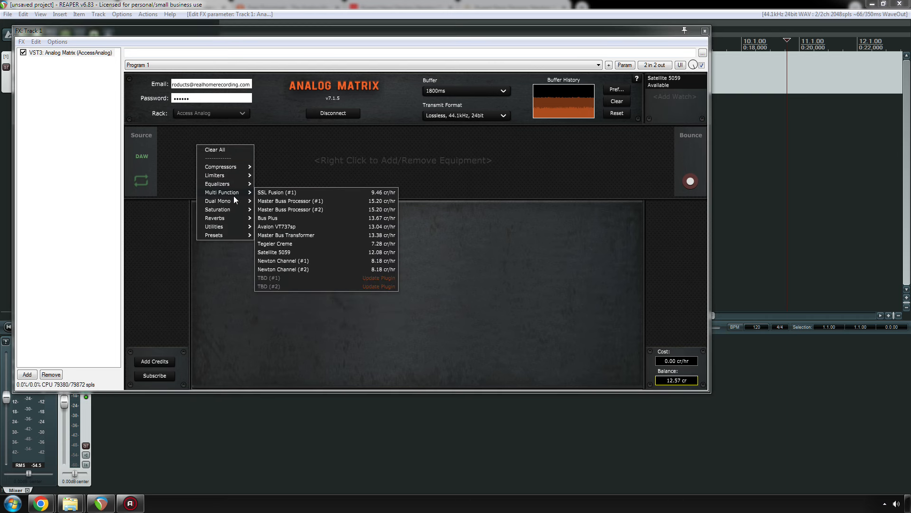
click(283, 269)
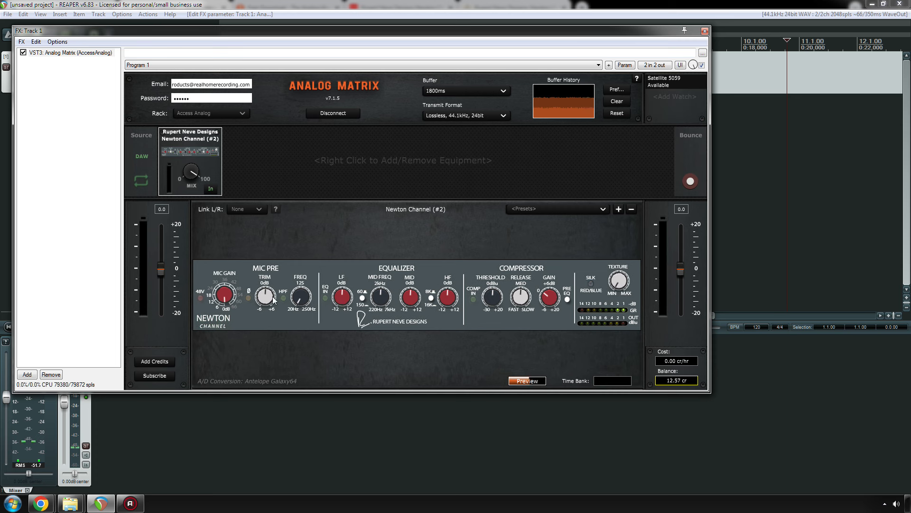
click(283, 296)
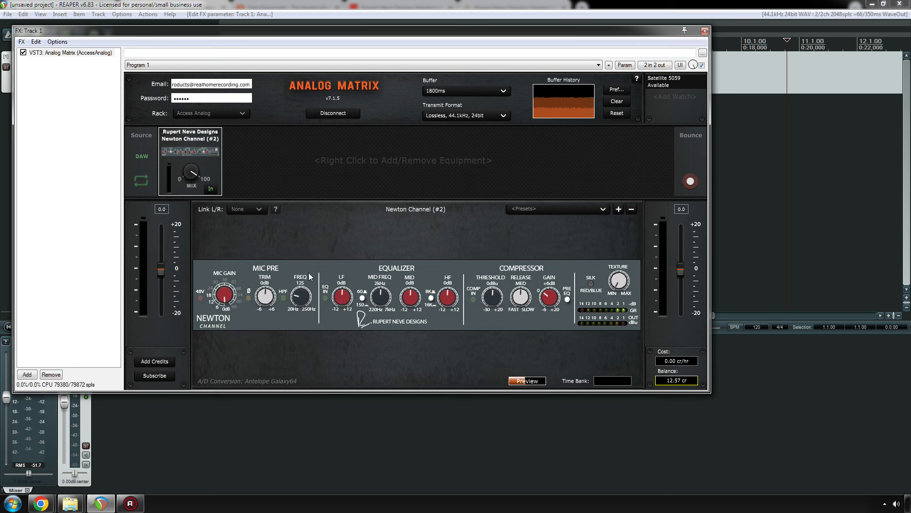
click(283, 297)
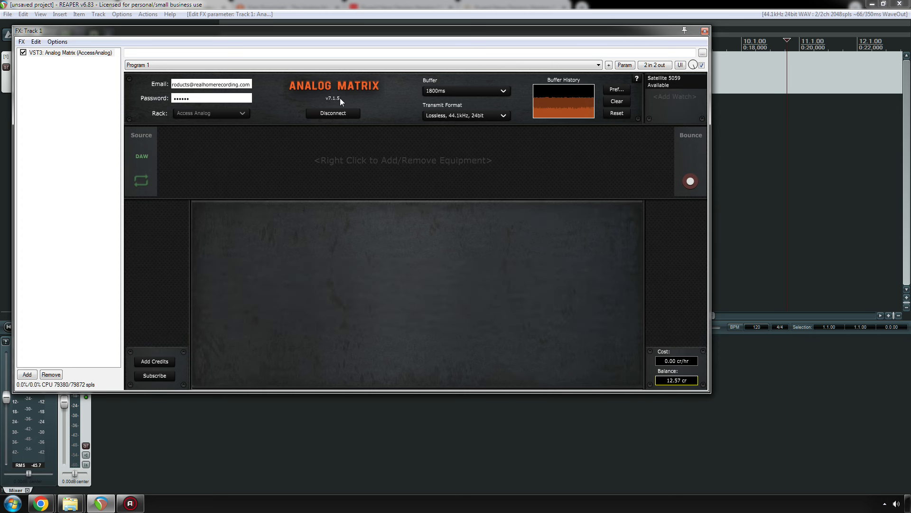
mouse_move(301, 149)
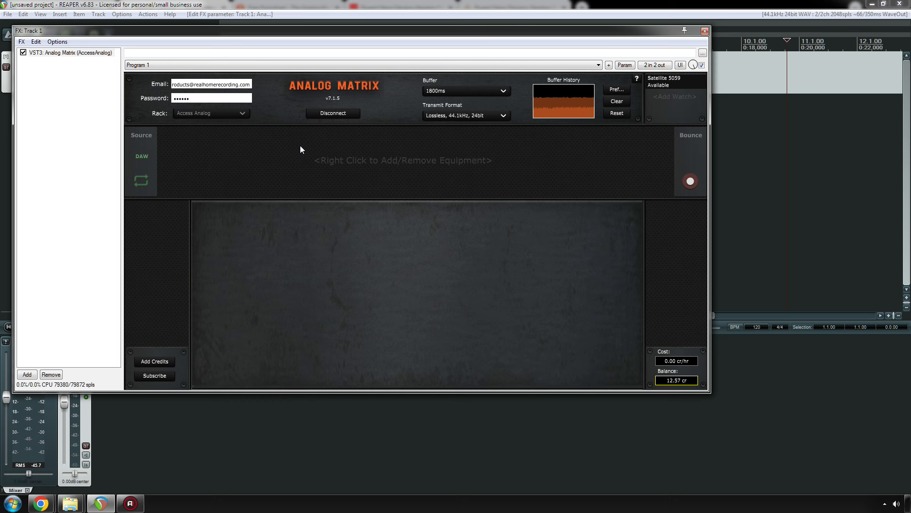
mouse_move(230, 168)
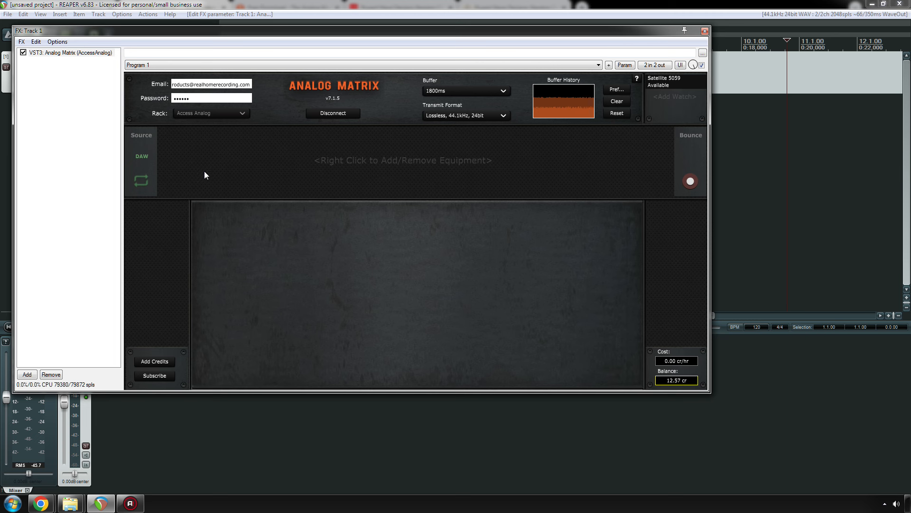
- Remove all equipment from the Analog Matrix rack with Clear All
right_click(205, 175)
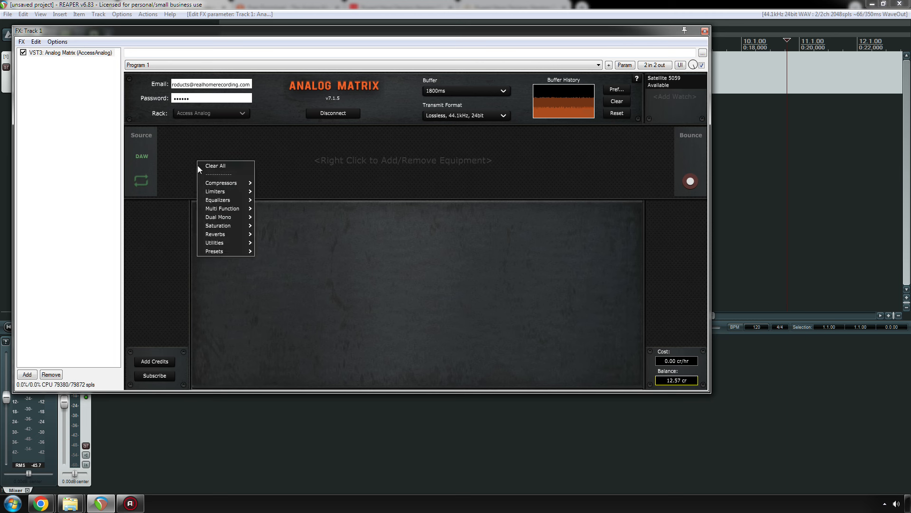
click(230, 151)
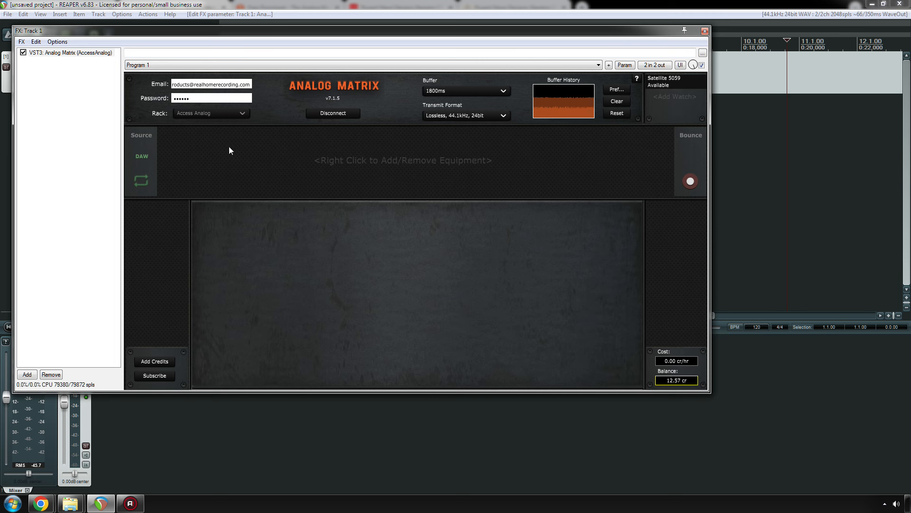